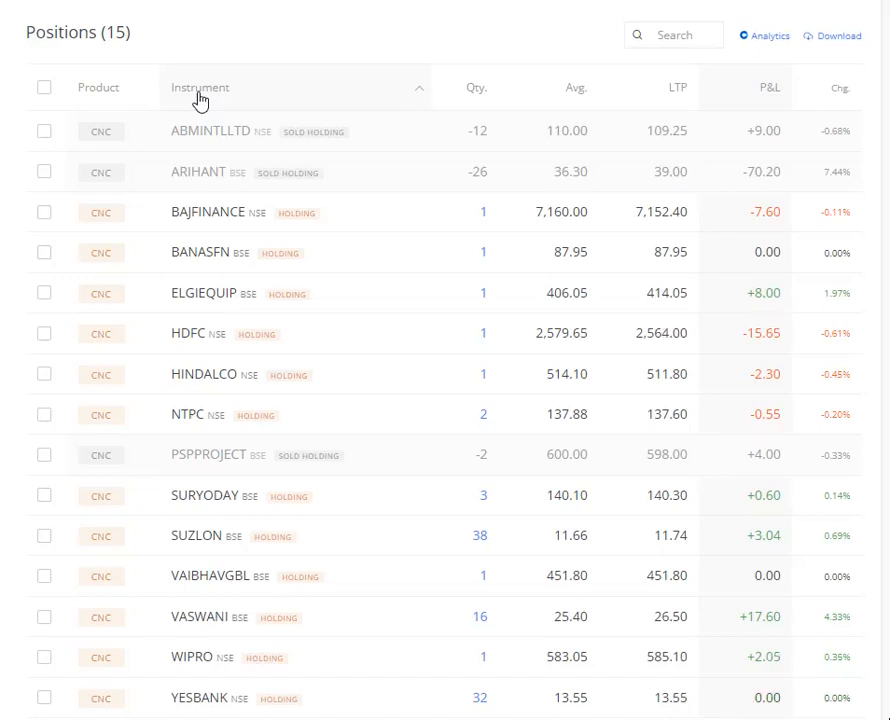
{"action": "mouse_move", "coordinate": [503, 340]}
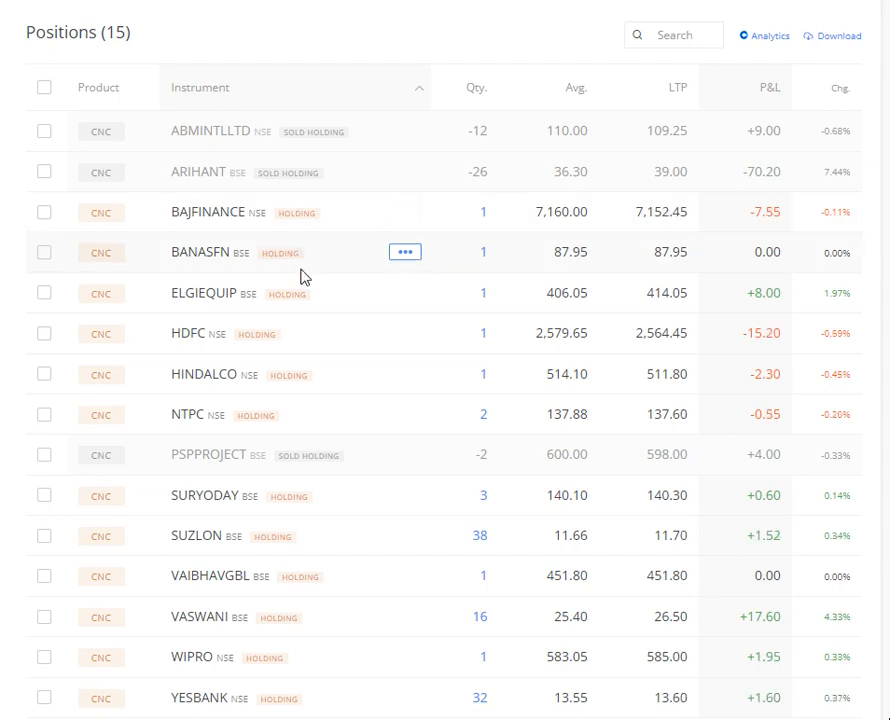
{"action": "mouse_move", "coordinate": [450, 36]}
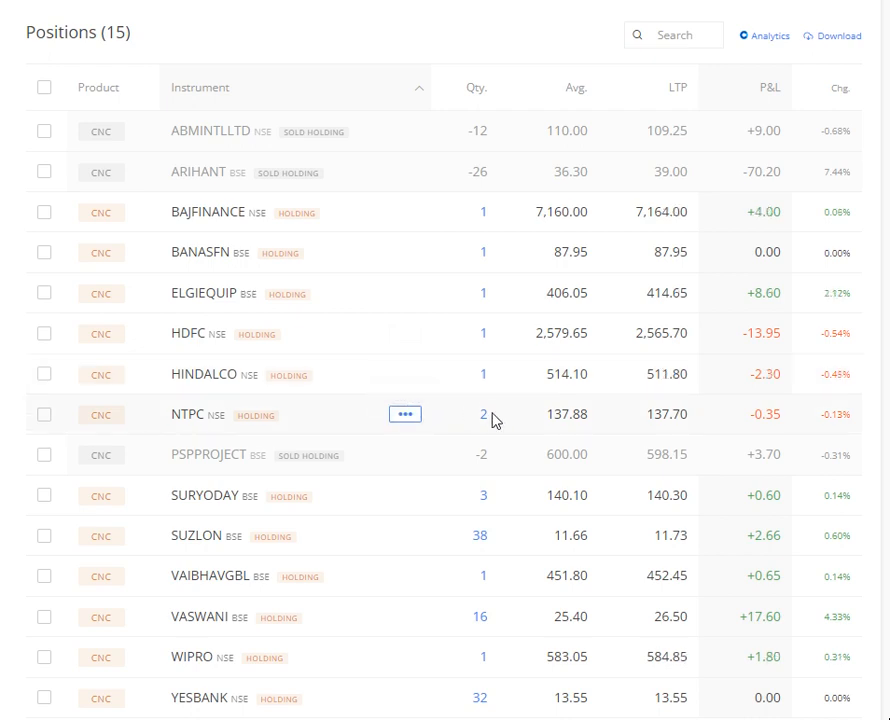
{"action": "mouse_move", "coordinate": [388, 529]}
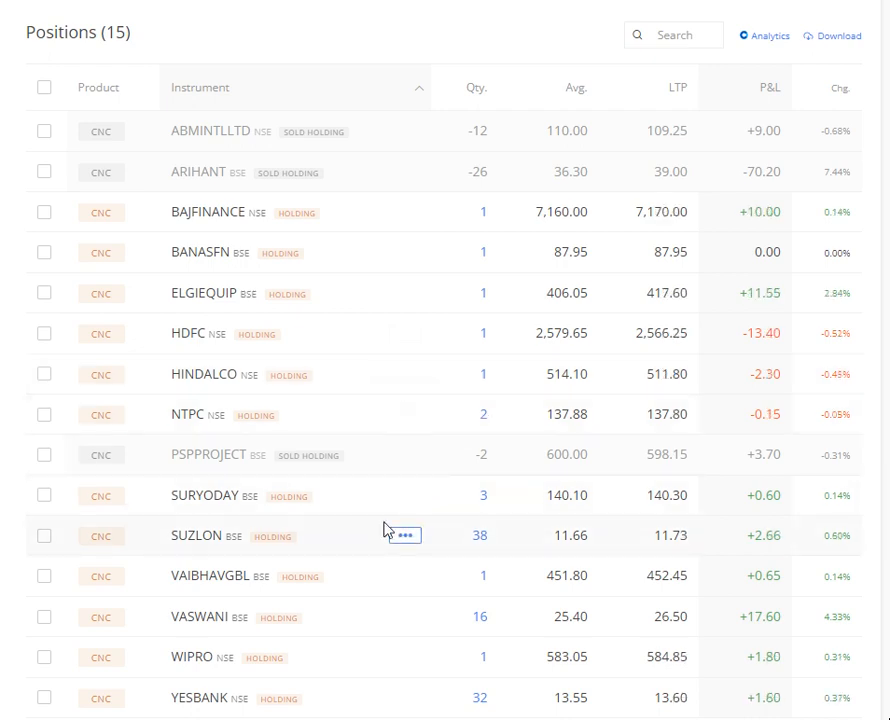
{"action": "mouse_move", "coordinate": [405, 617]}
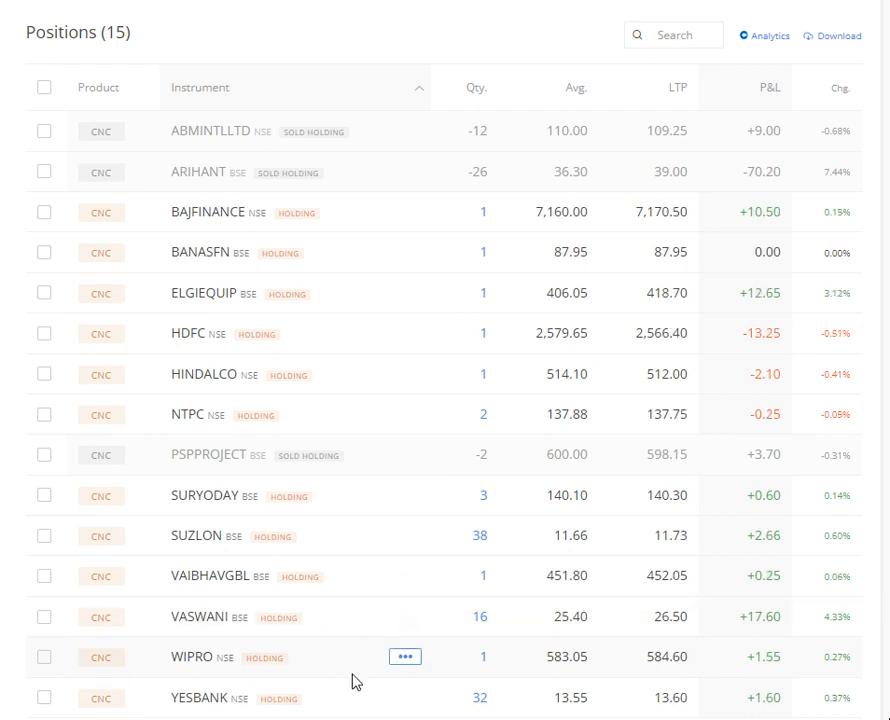
{"action": "mouse_move", "coordinate": [392, 690]}
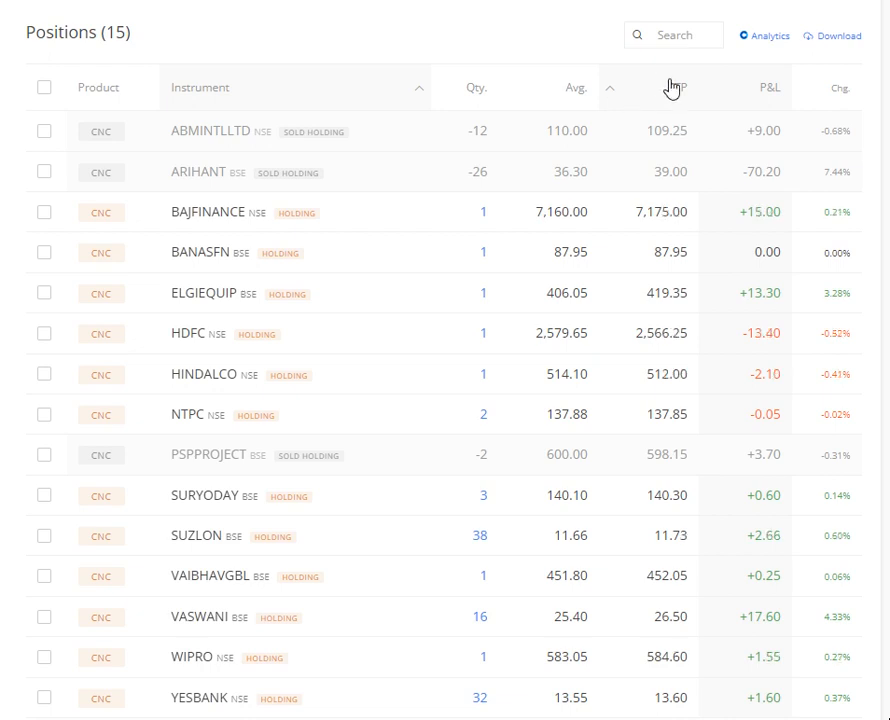
Sort the Positions table by the Avg. column, highest average price first, putting BAJFINANCE on top
{"action": "left_click", "coordinate": [610, 87]}
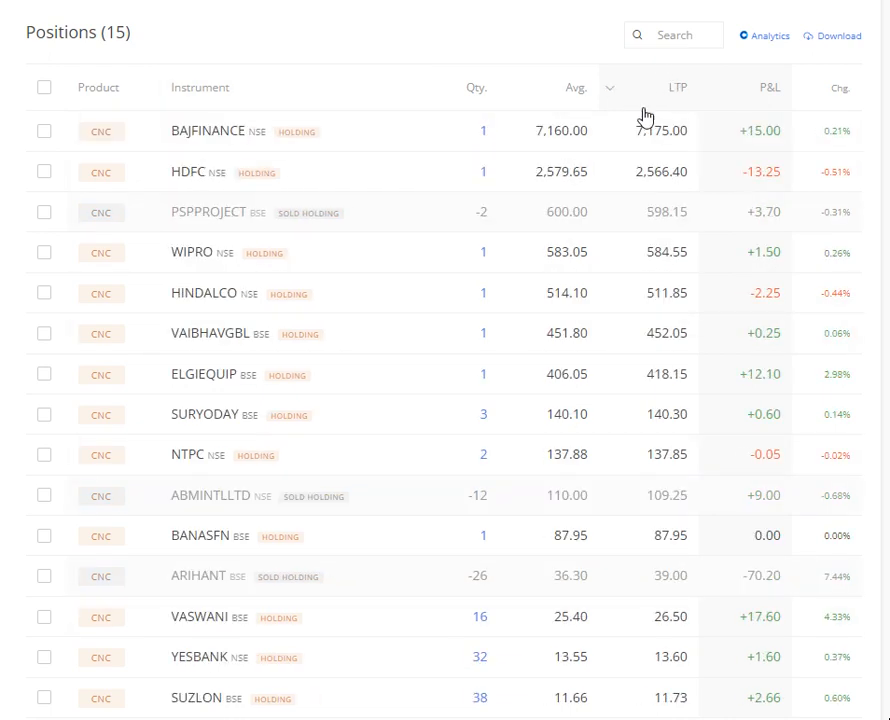
{"action": "mouse_move", "coordinate": [315, 260]}
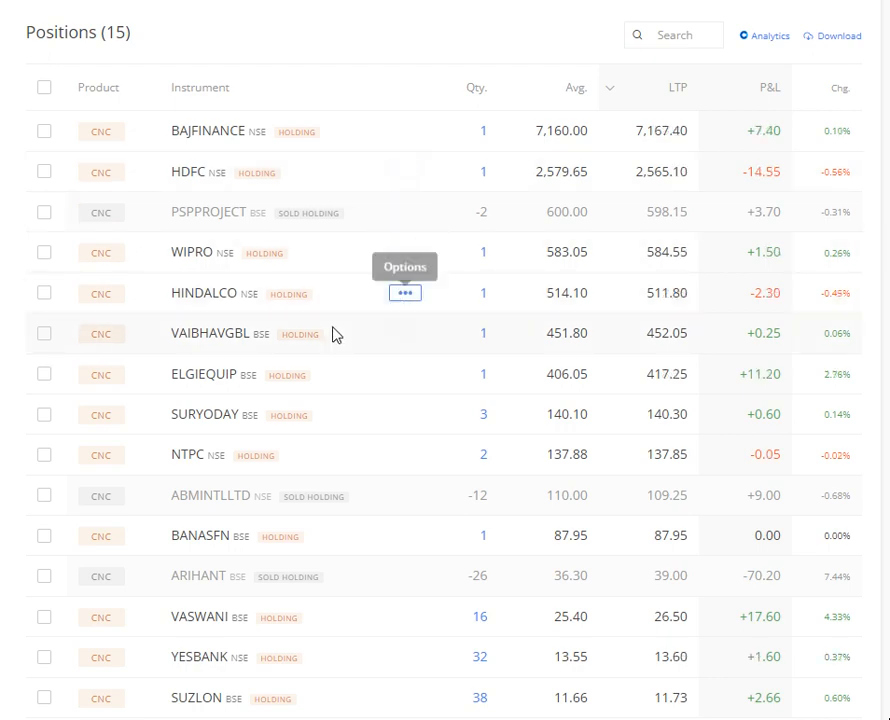
{"action": "mouse_move", "coordinate": [361, 426]}
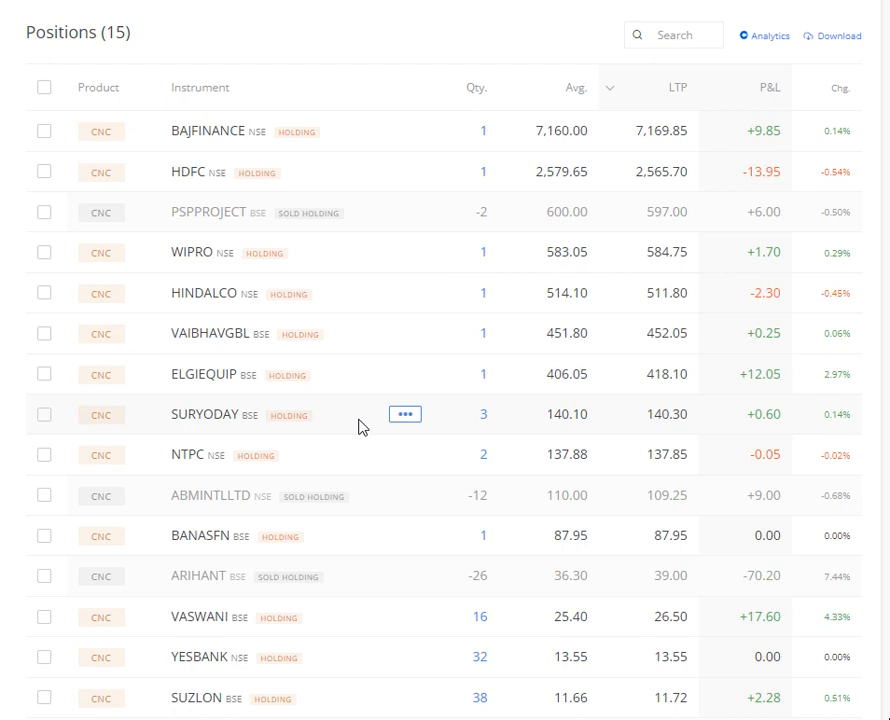
{"action": "mouse_move", "coordinate": [344, 541]}
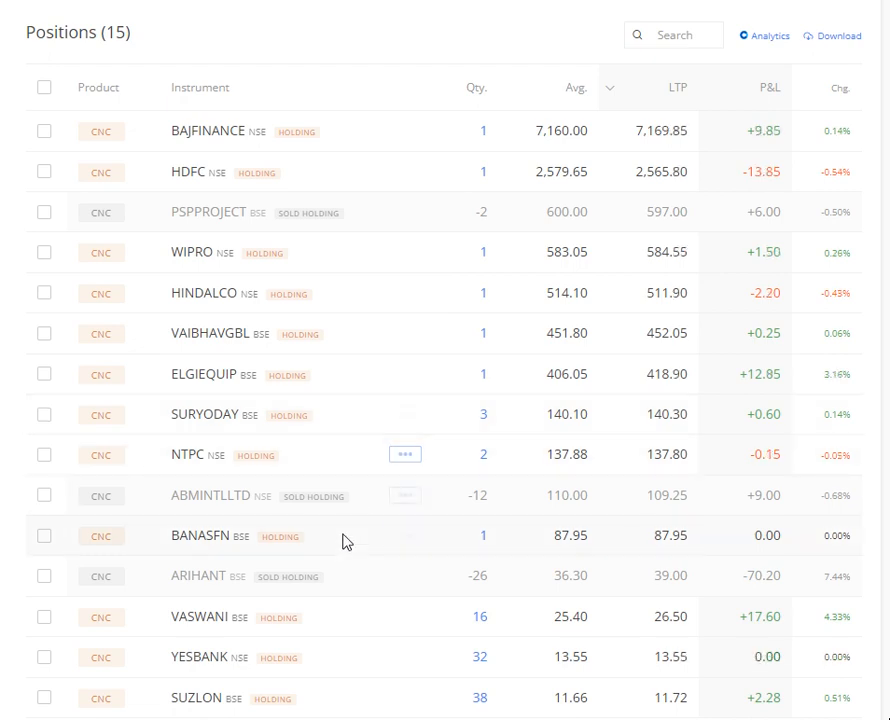
{"action": "mouse_move", "coordinate": [318, 614]}
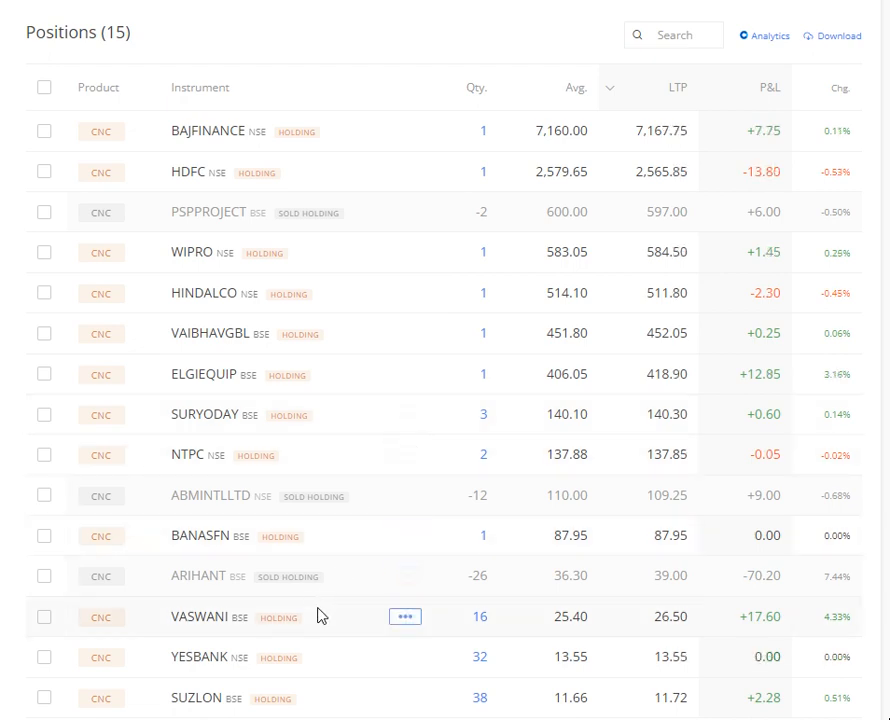